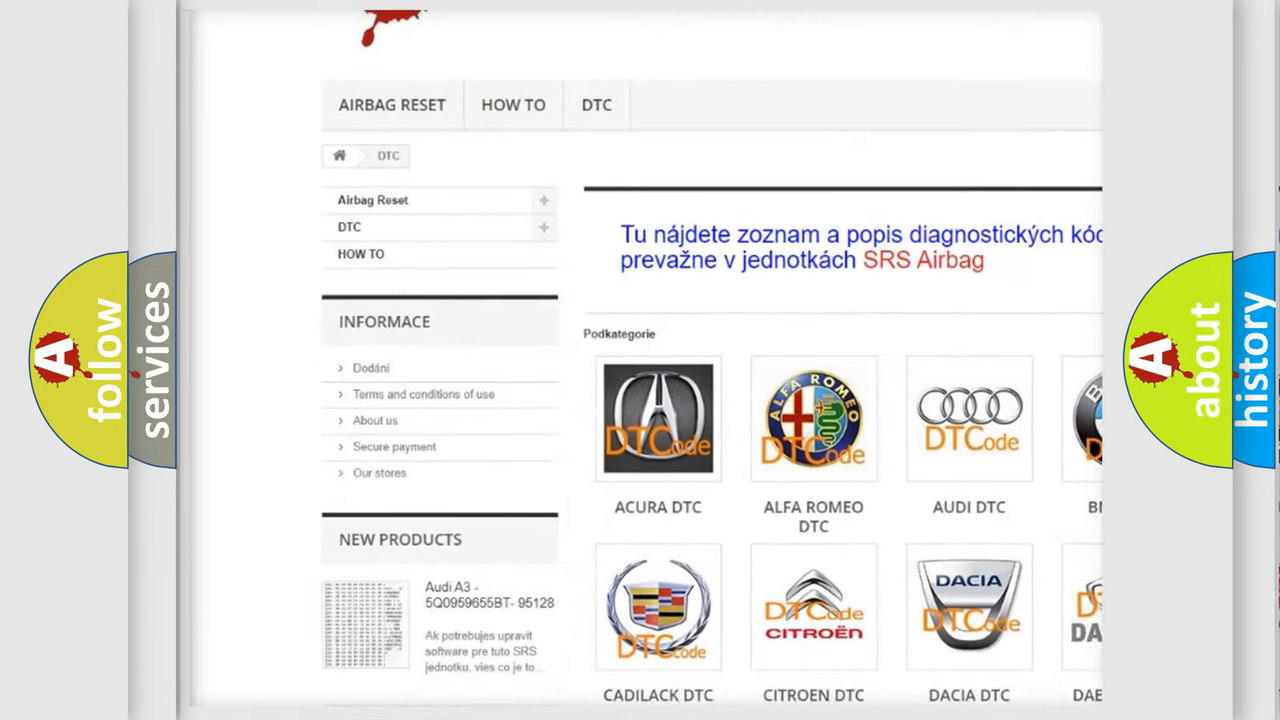
scroll(down, 3)
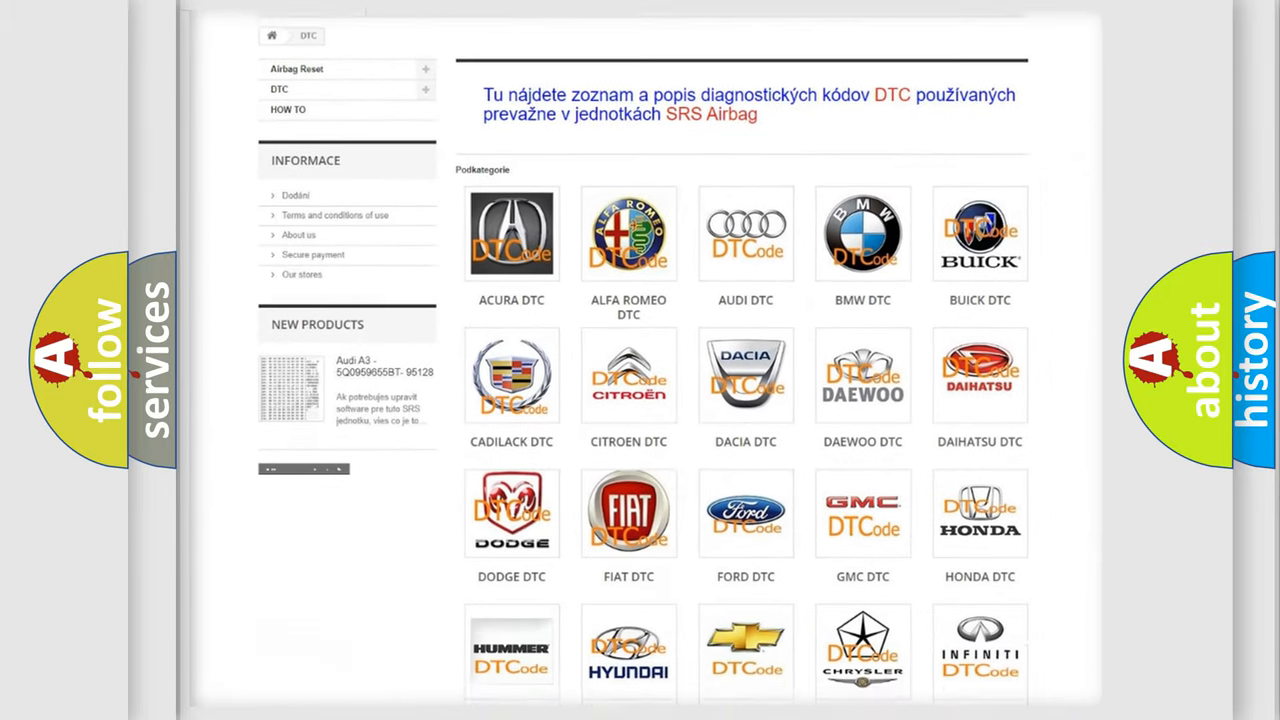
scroll(down, 3)
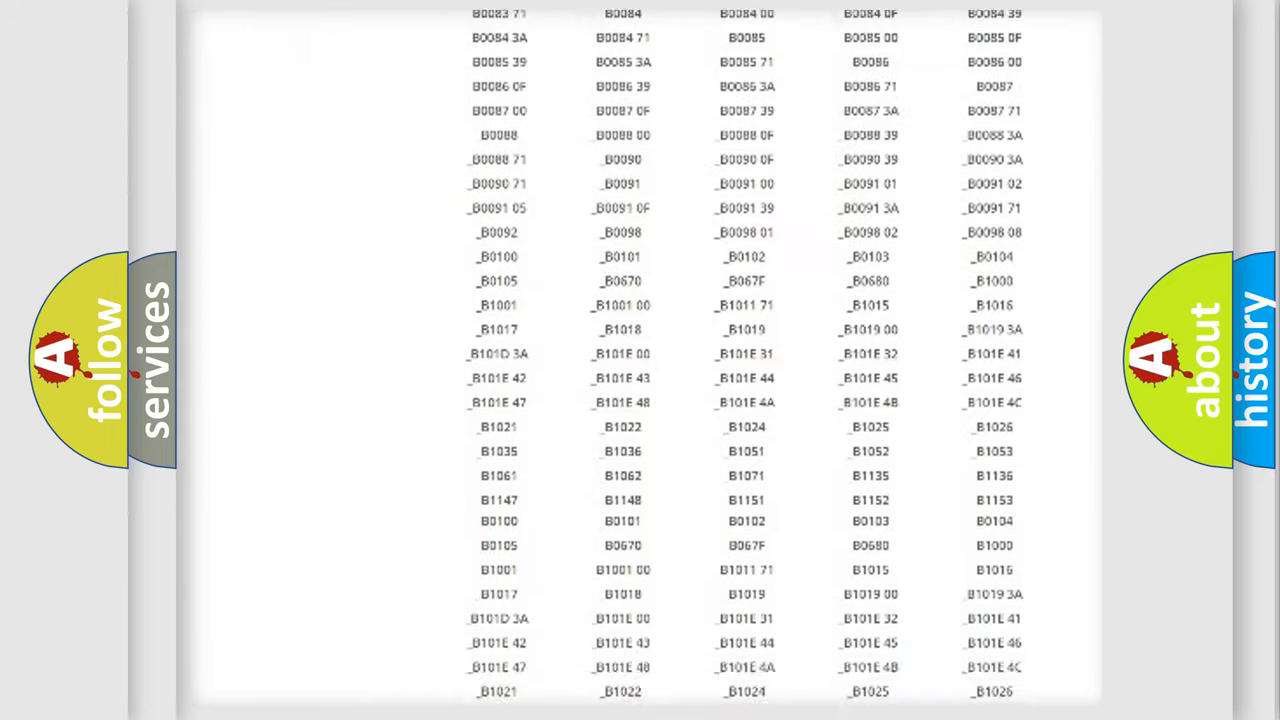
scroll(up, 3)
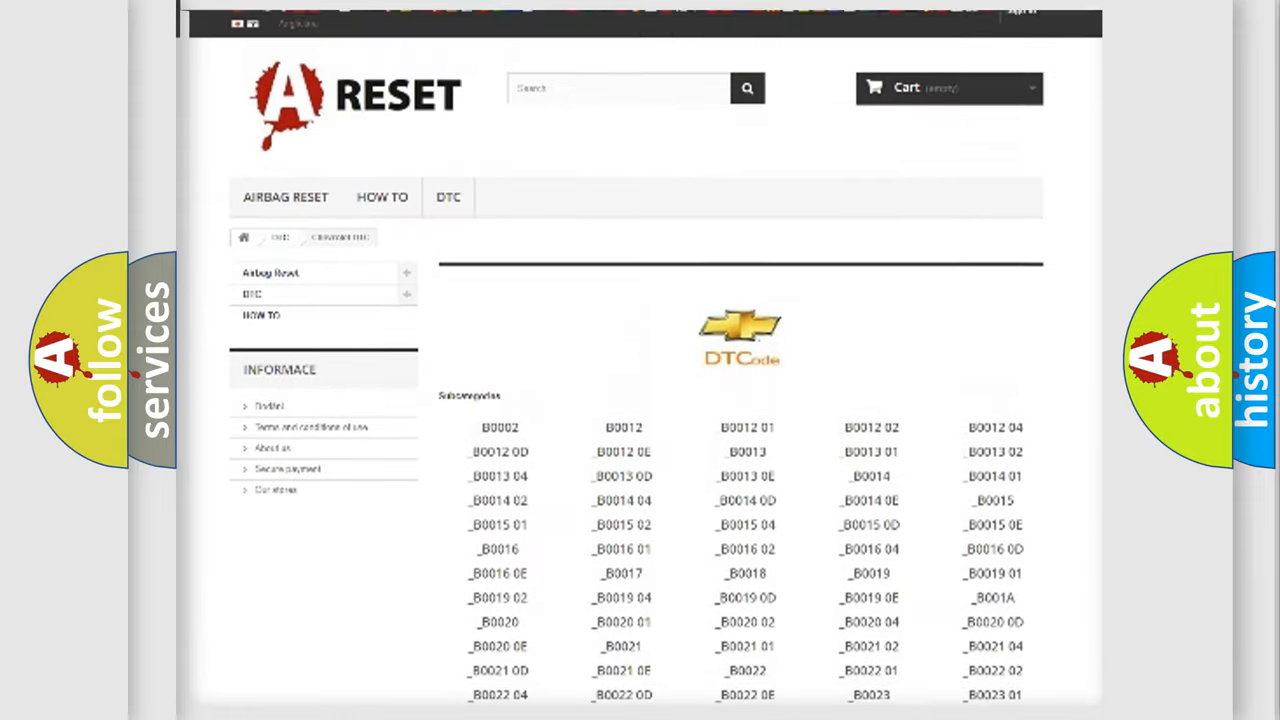